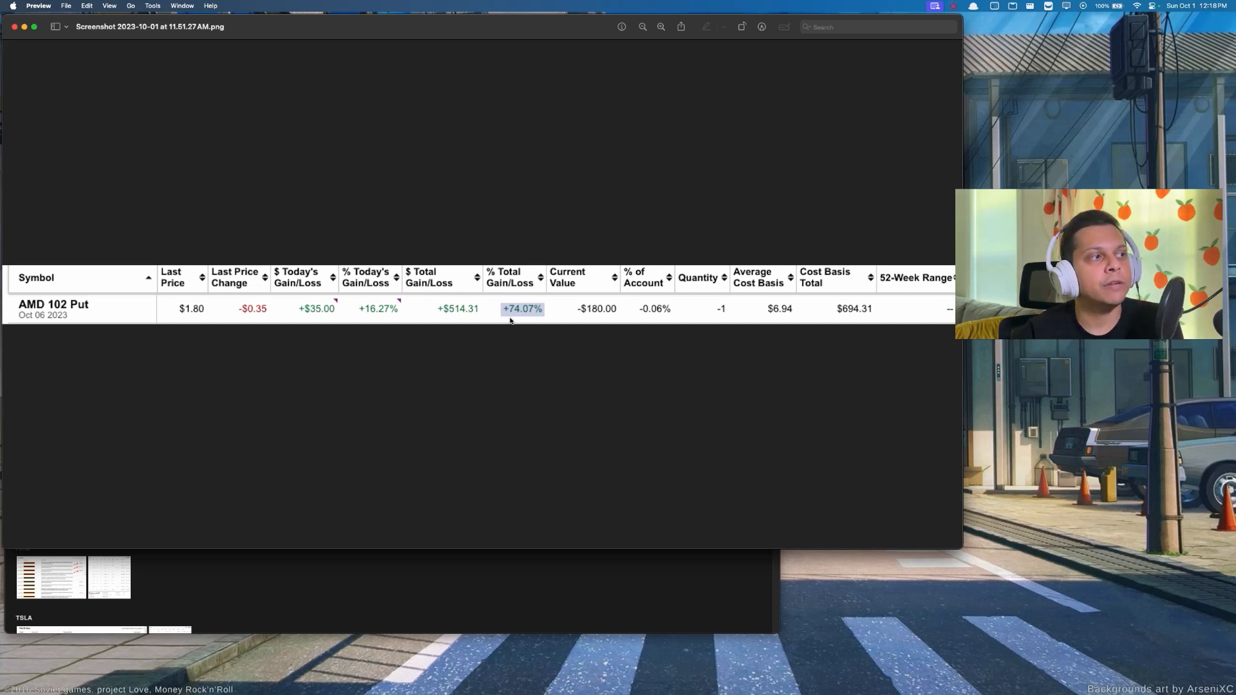
mouse_move(535, 315)
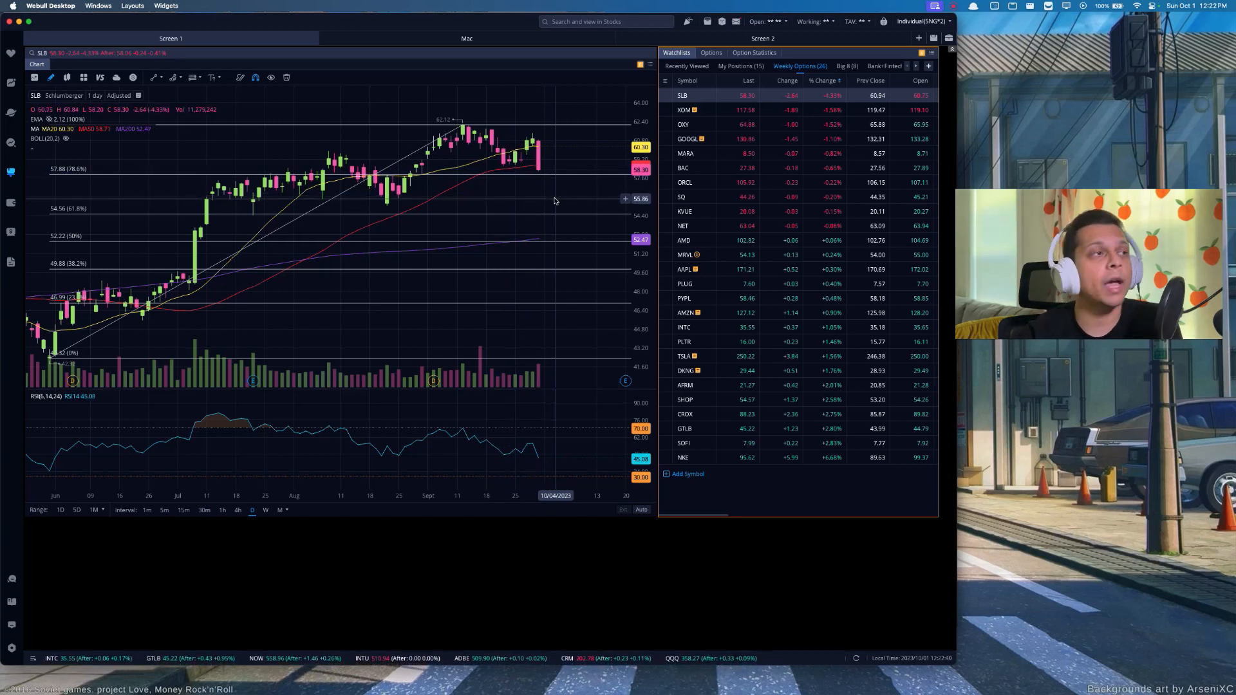
mouse_move(543, 212)
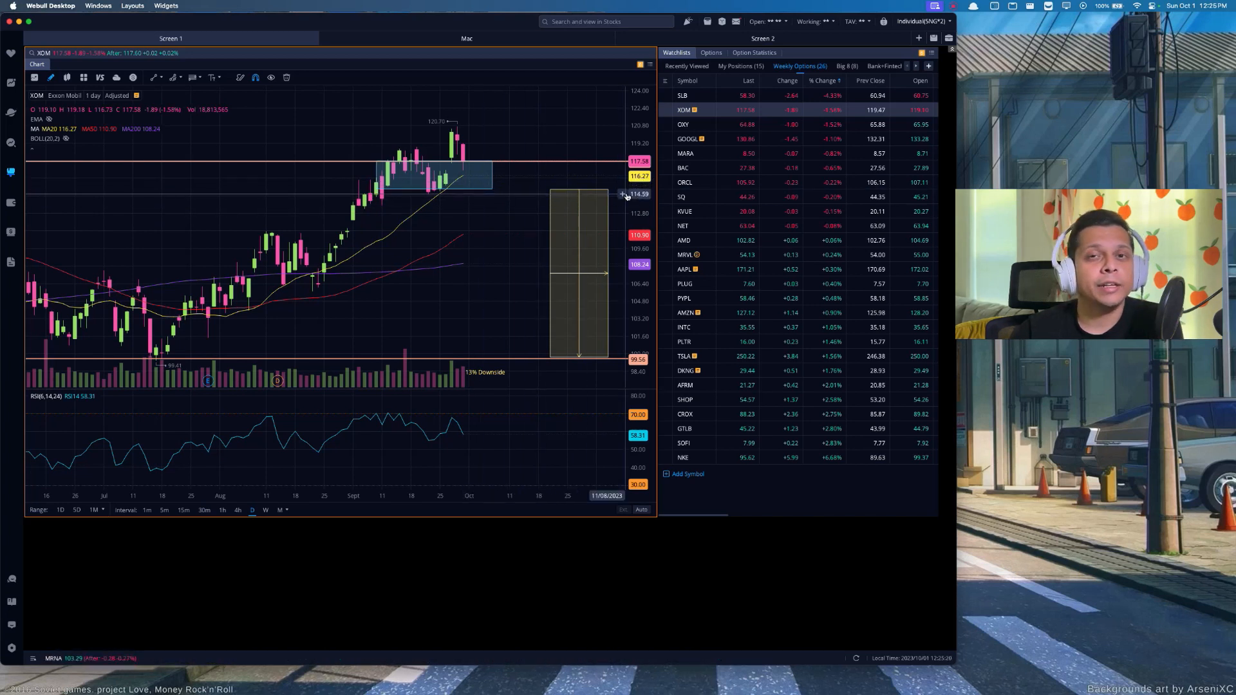
mouse_move(474, 196)
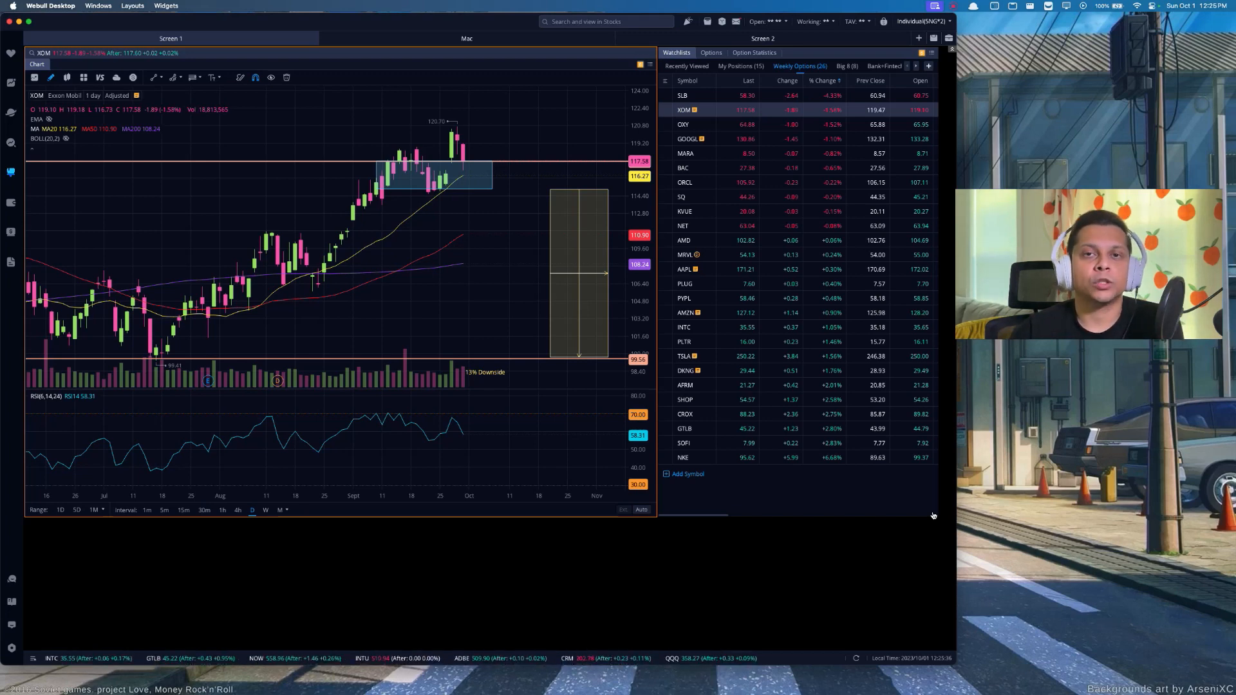
Step: Bring up Block Inc's (SQ) daily chart from the watchlist
left_click(681, 197)
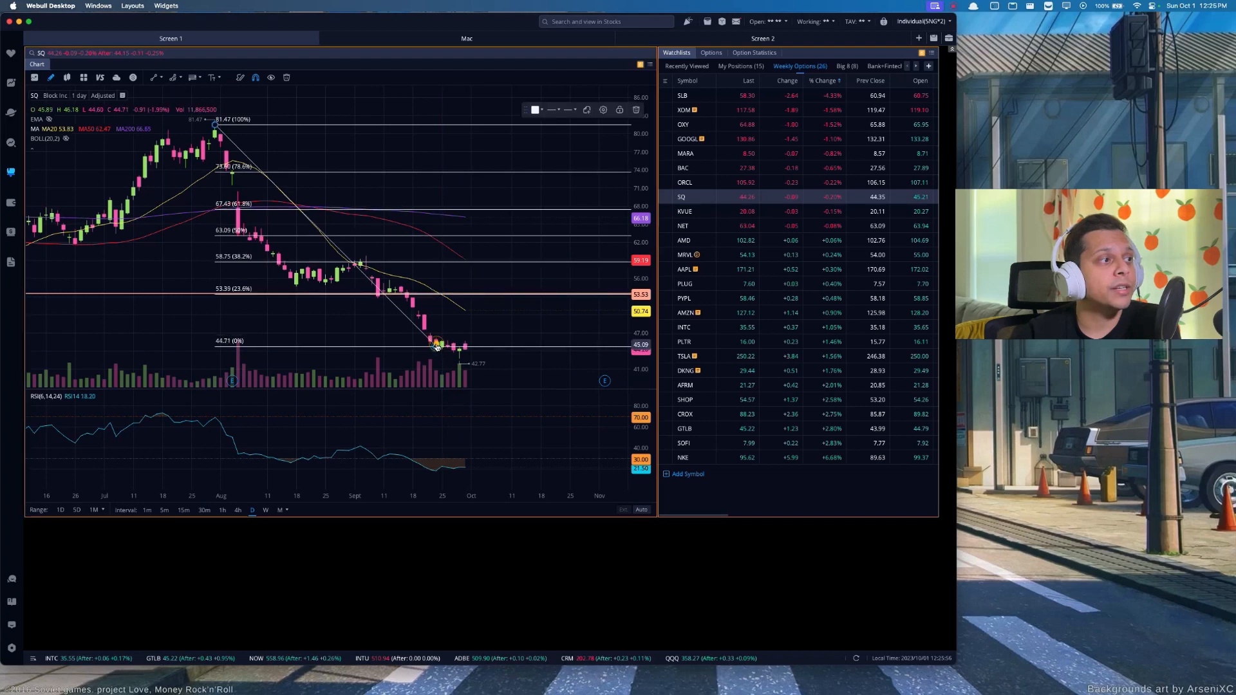
Step: Re-anchor the SQ Fibonacci retracement's 0% level at the 42.77 low and switch to Nike's chart
left_click_drag(436, 345, 459, 361)
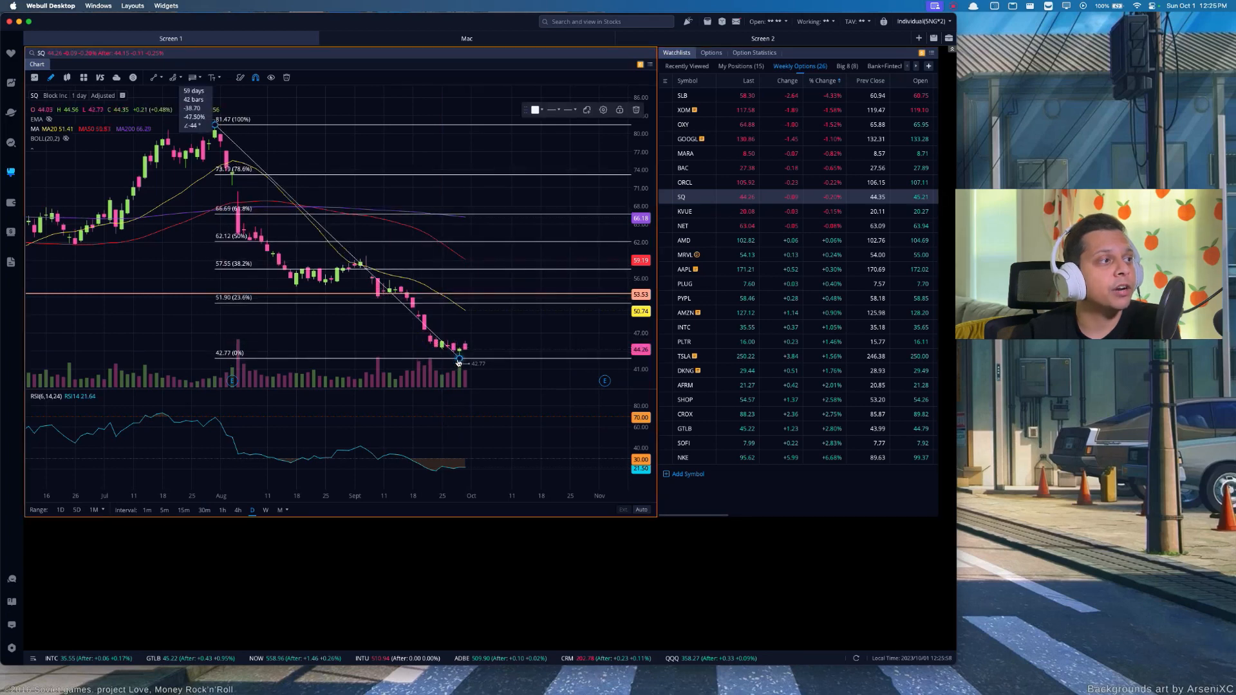
mouse_move(594, 452)
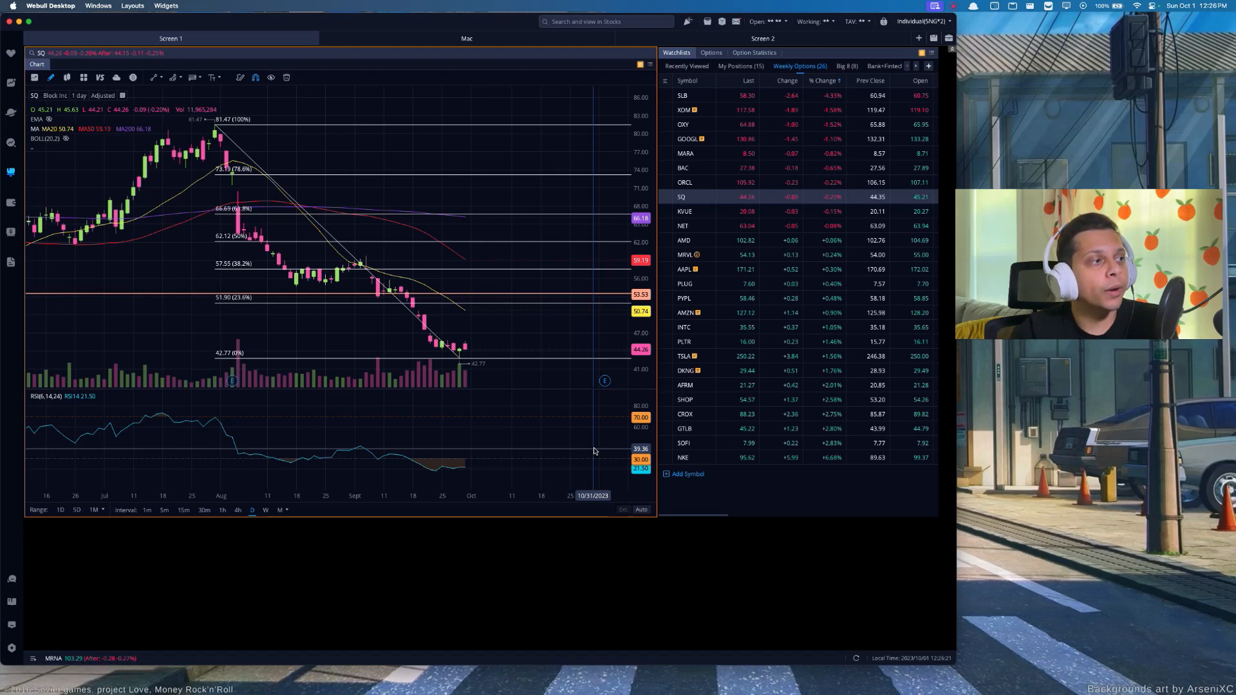
left_click(710, 52)
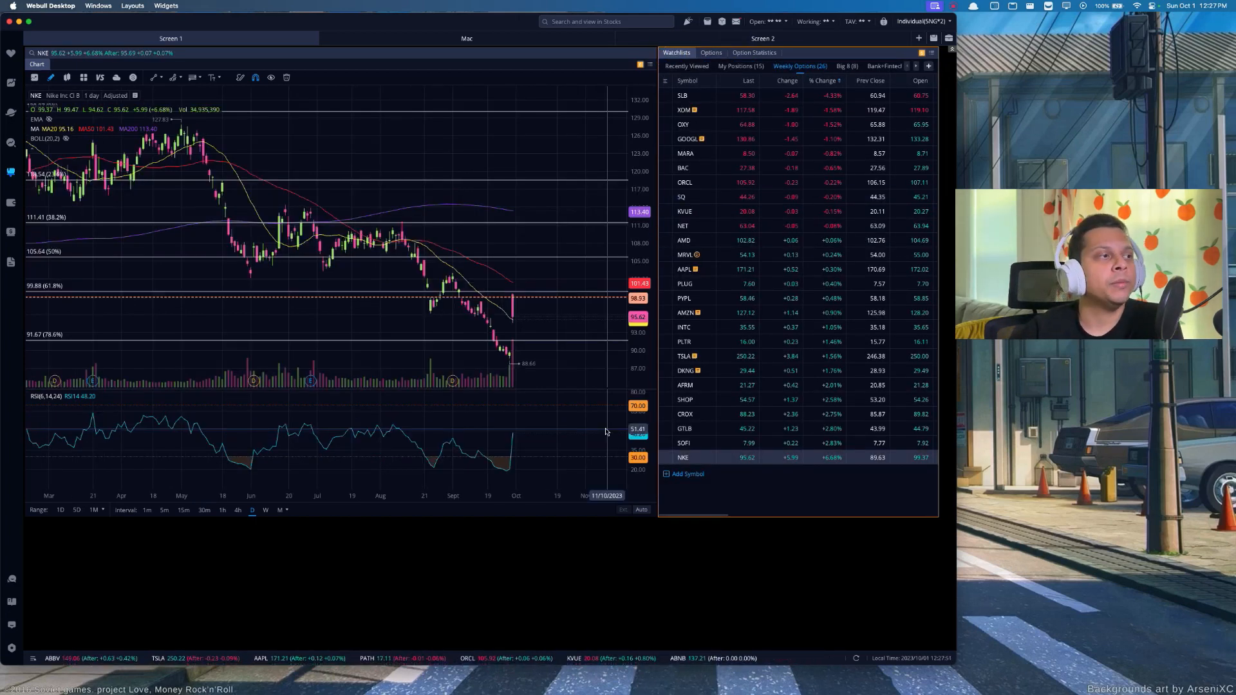
mouse_move(547, 400)
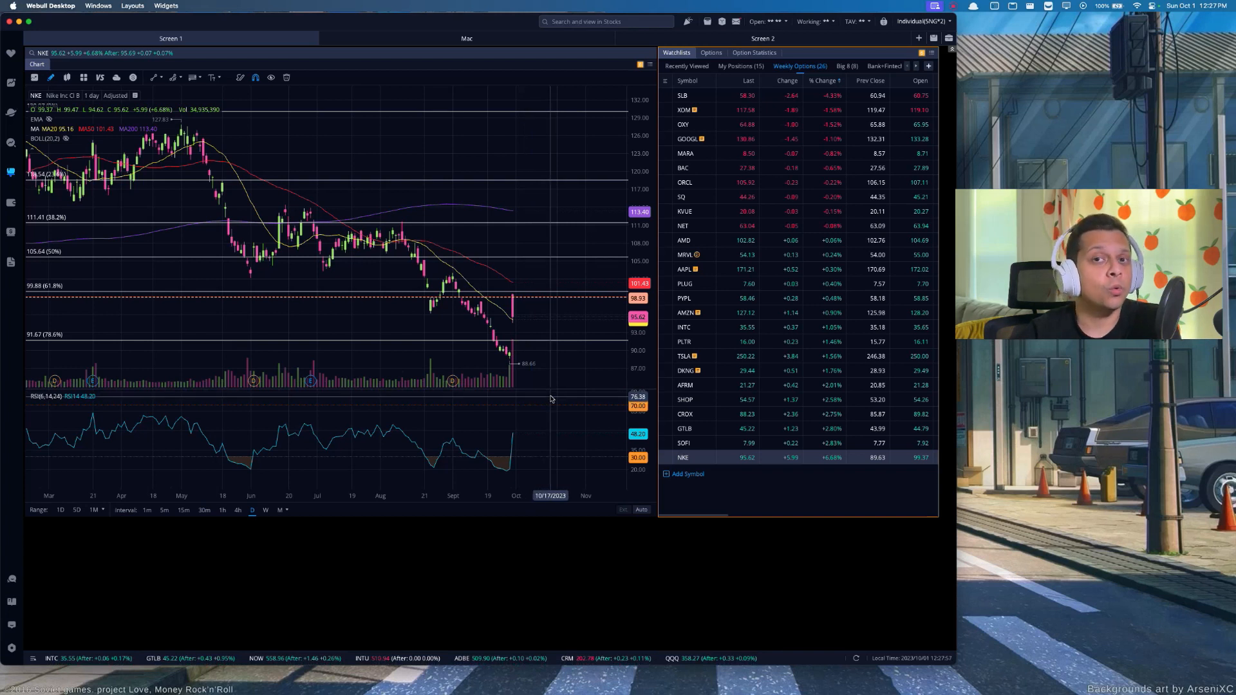
mouse_move(512, 349)
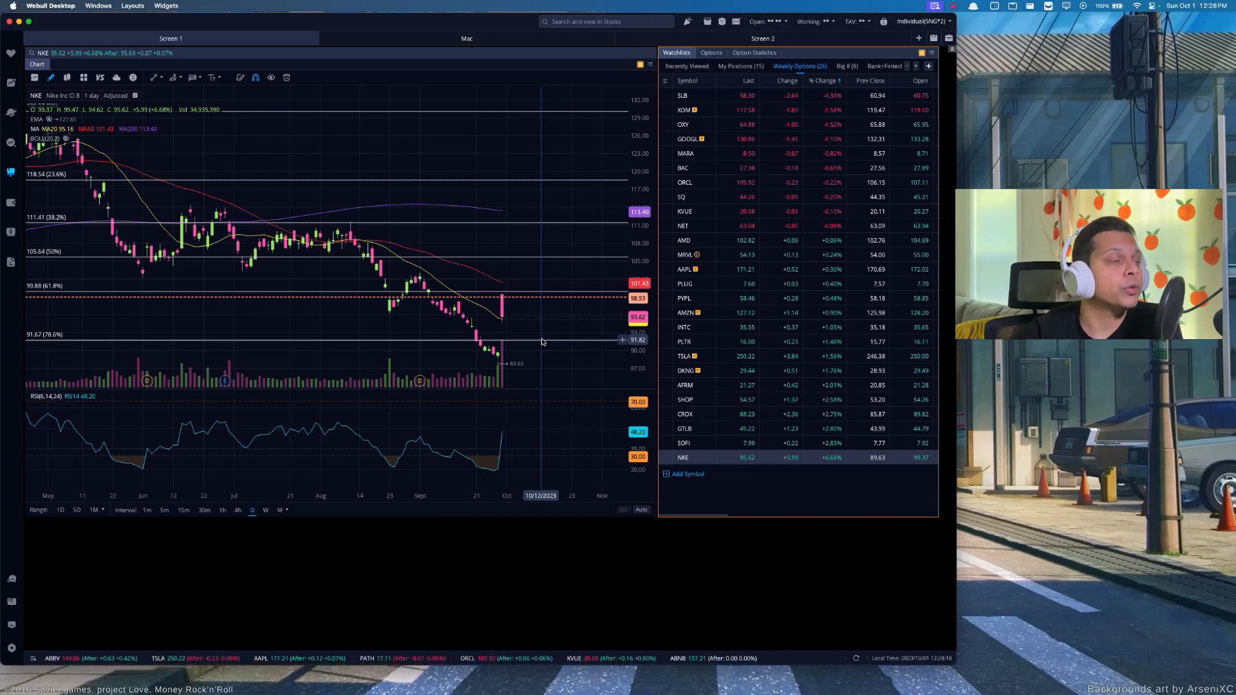
mouse_move(533, 376)
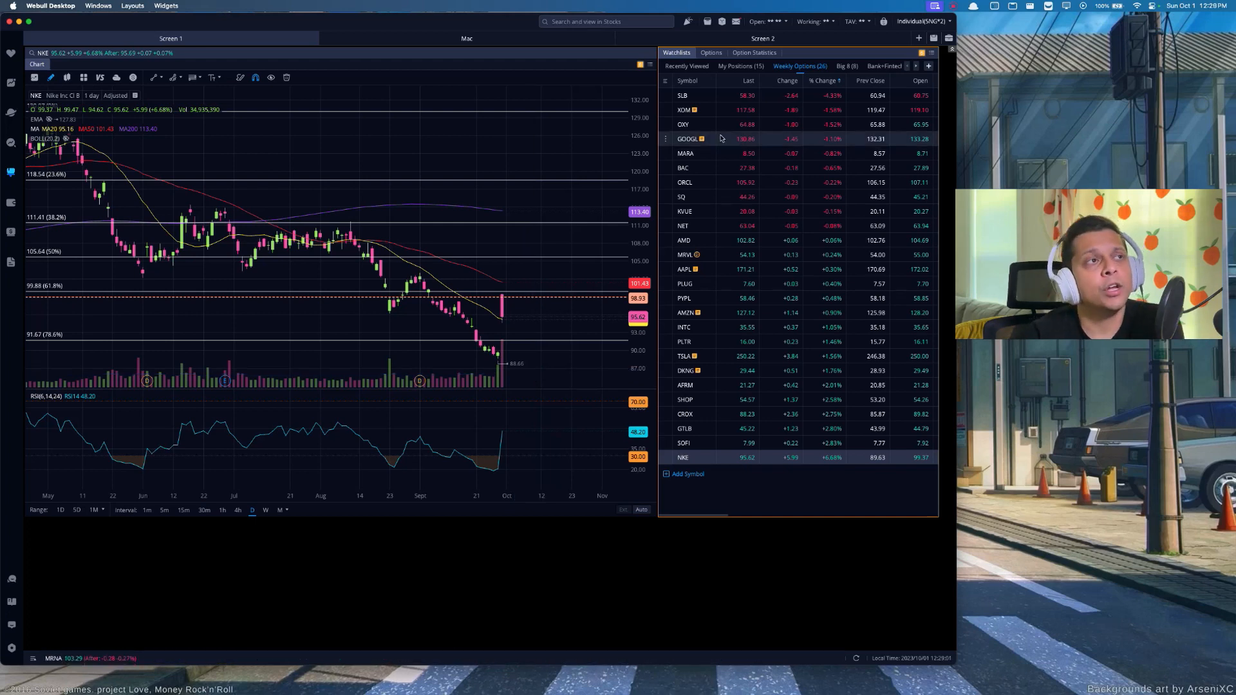
Step: Show Nike's option chain for the October expirations beside its daily chart
left_click(710, 52)
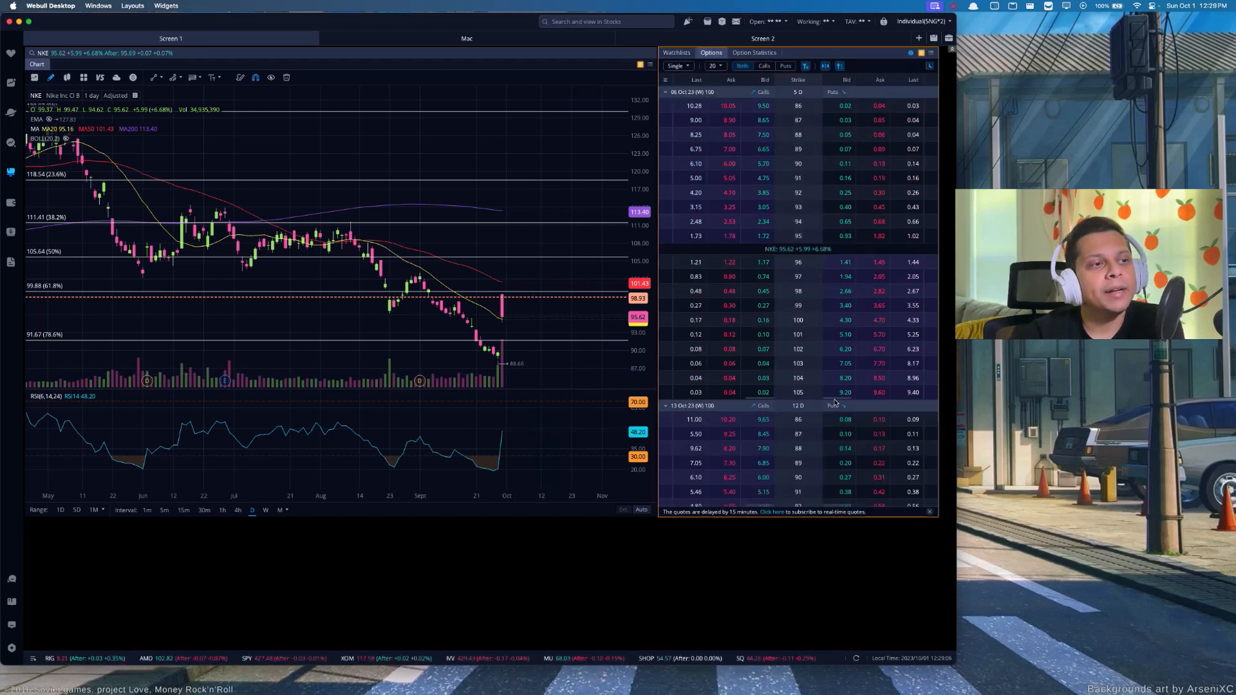
Step: Collapse the Oct 13 and later NKE expirations, leaving Oct 6 strikes and the 94 put bid
left_click(667, 405)
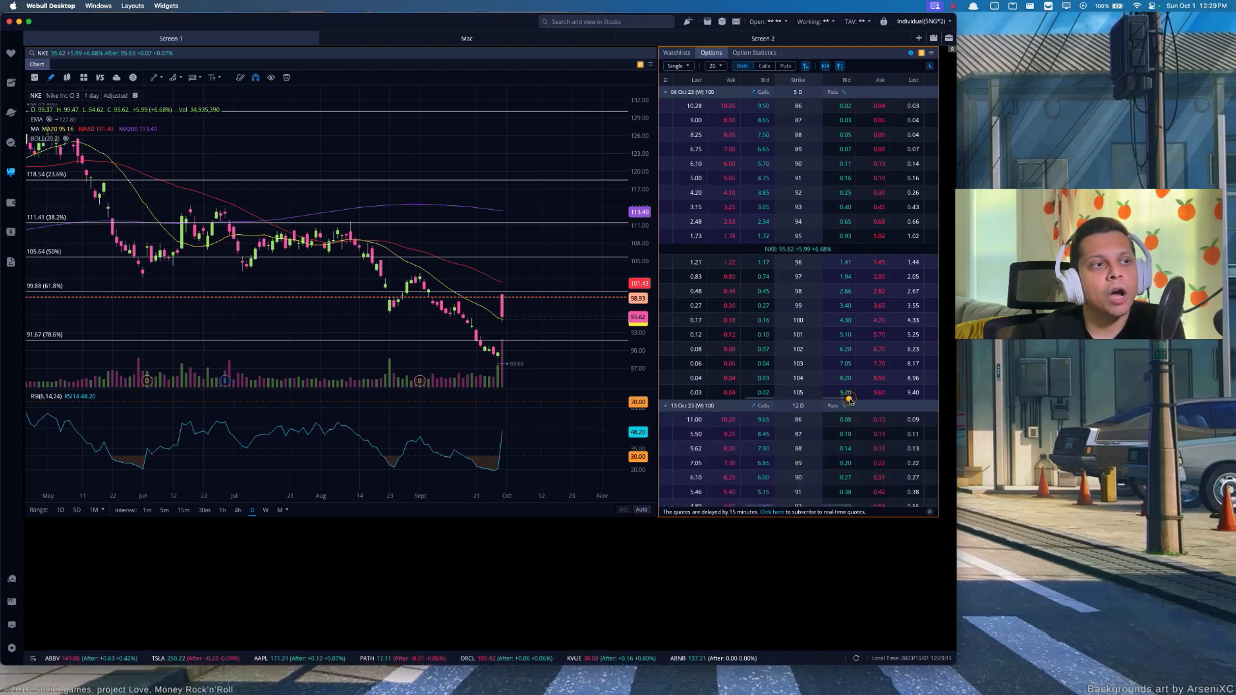
left_click(685, 405)
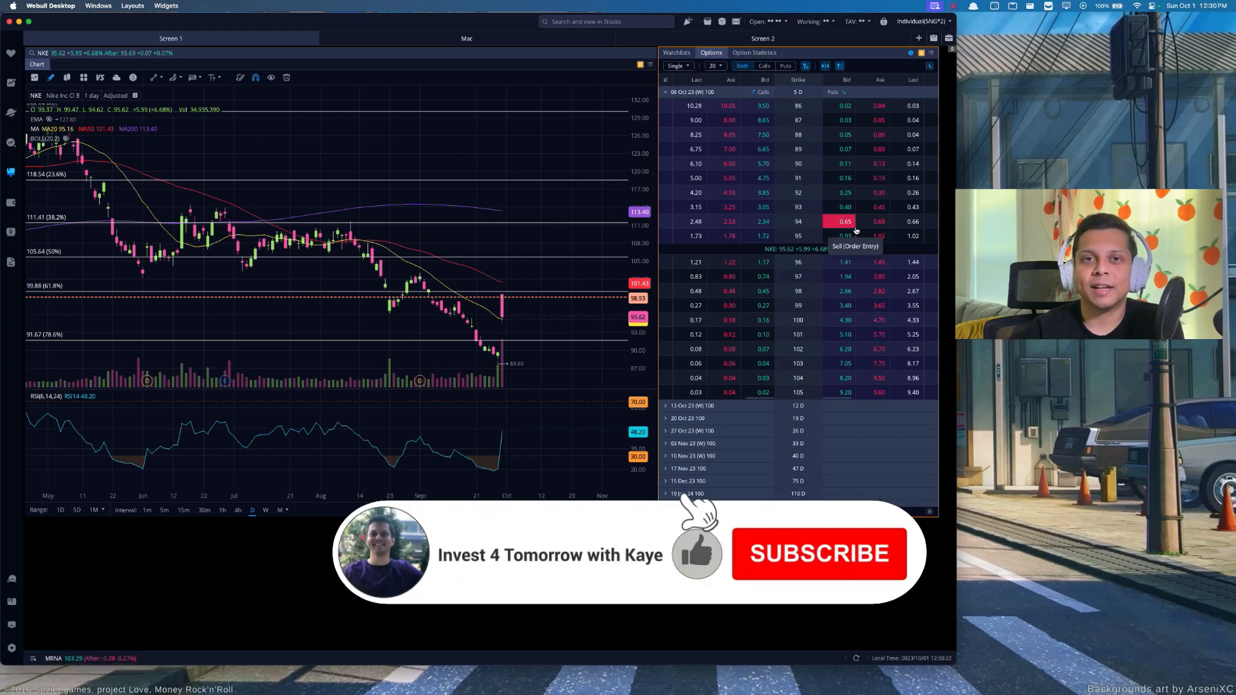
left_click(818, 553)
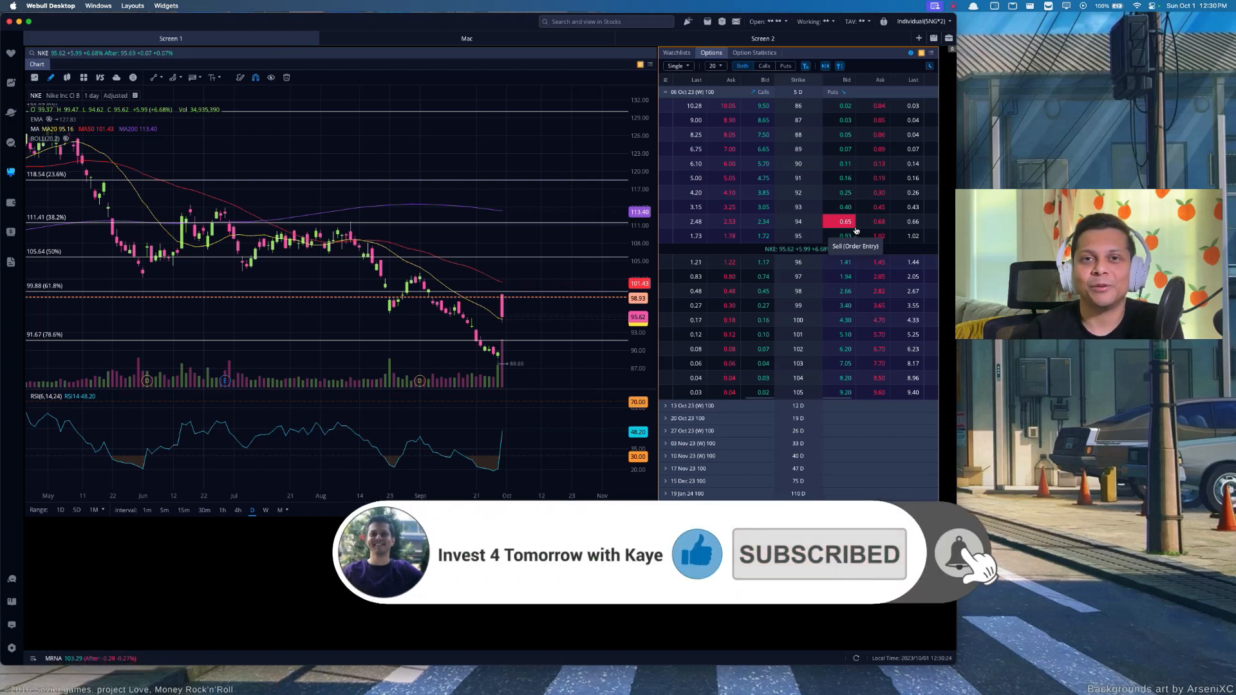